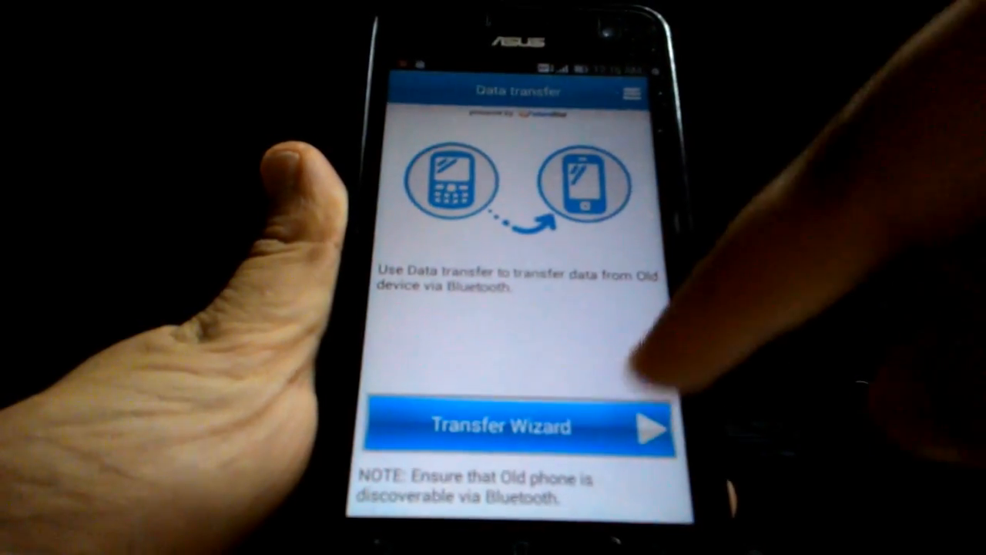
{"action": "left_click", "coordinate": [508, 426]}
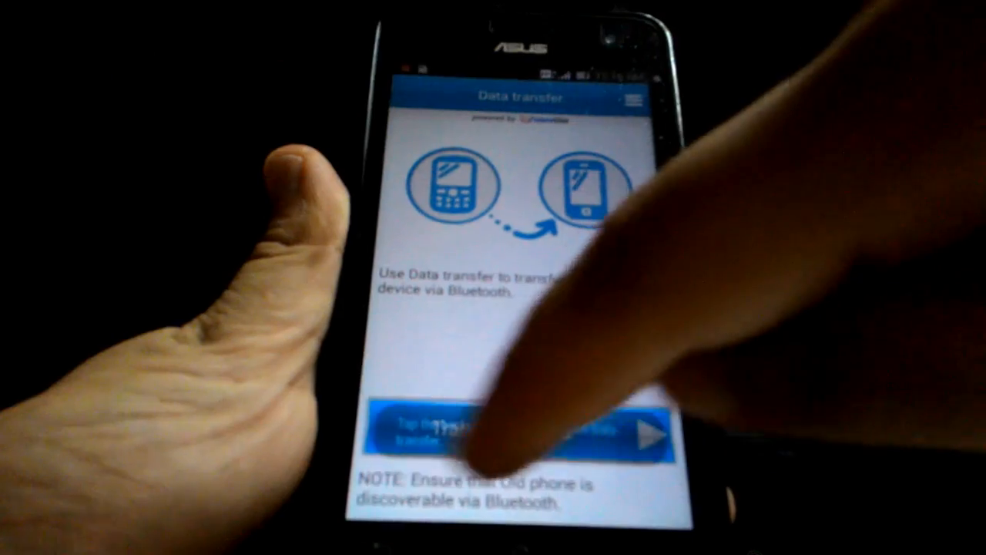